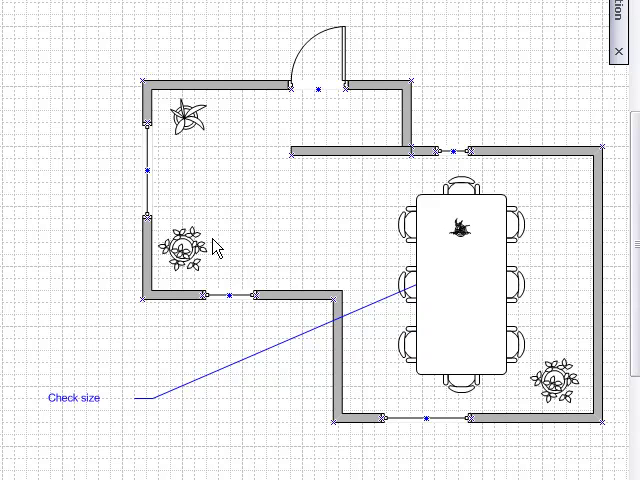
mouse_move(221, 286)
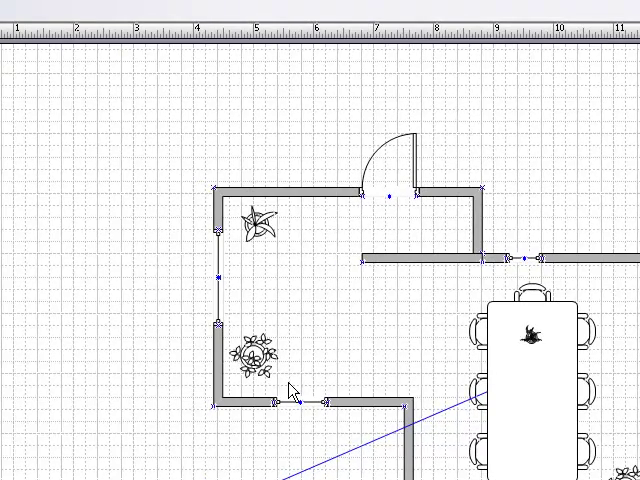
mouse_move(528, 415)
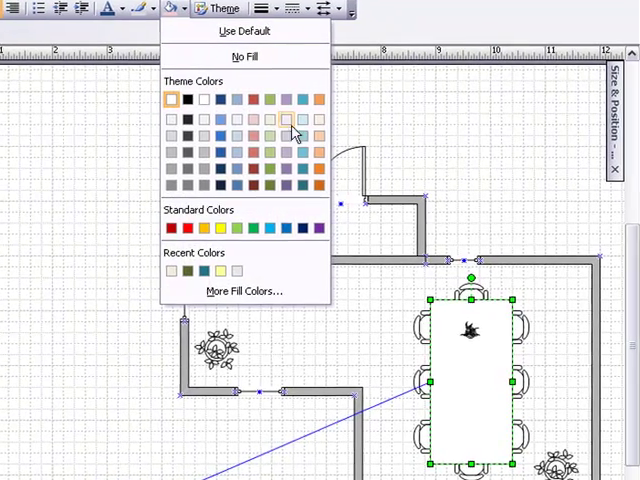
- Fill the conference table with a pale orange (light peach) colour
click(283, 119)
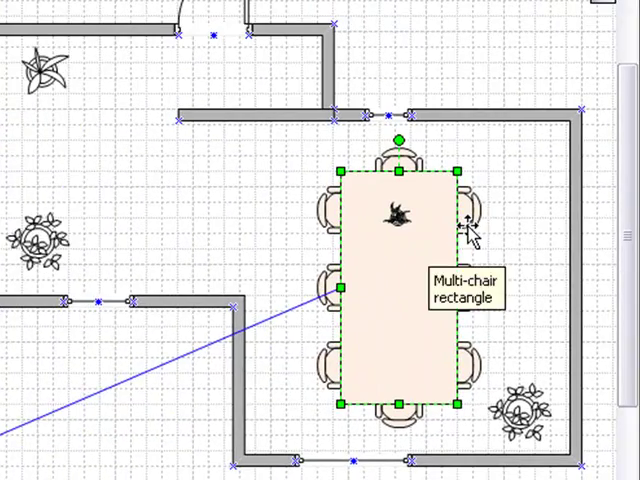
mouse_move(483, 213)
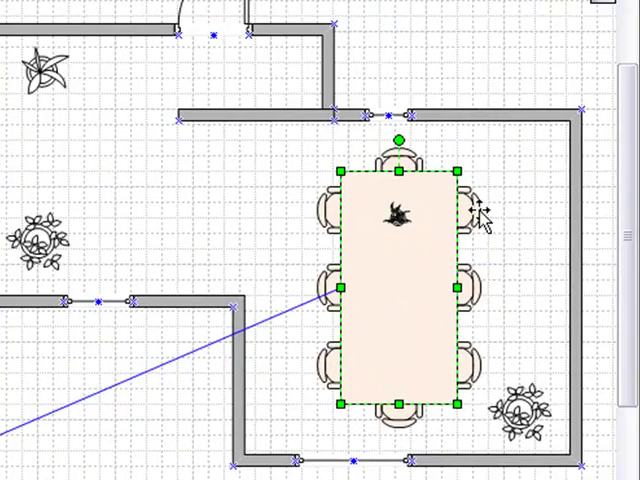
mouse_move(478, 235)
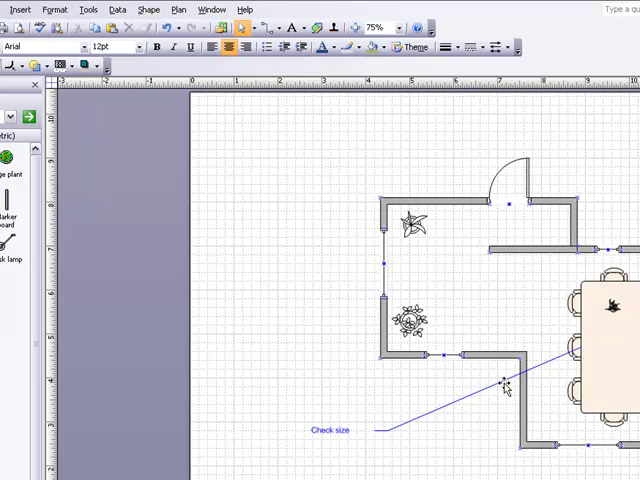
- Ungroup the top-left potted plant, accepting the break from its master shape
click(413, 228)
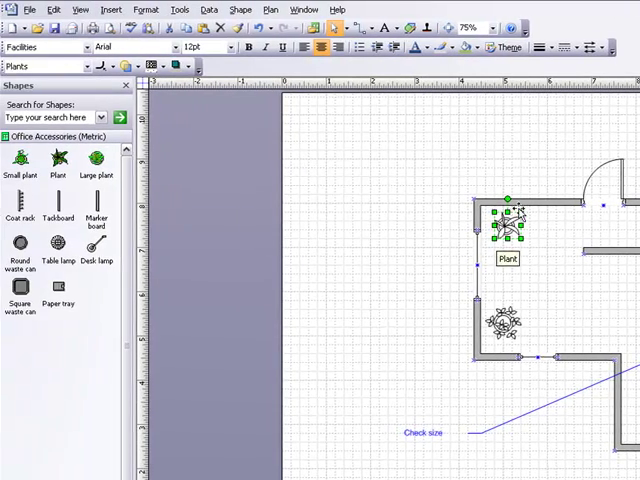
click(242, 9)
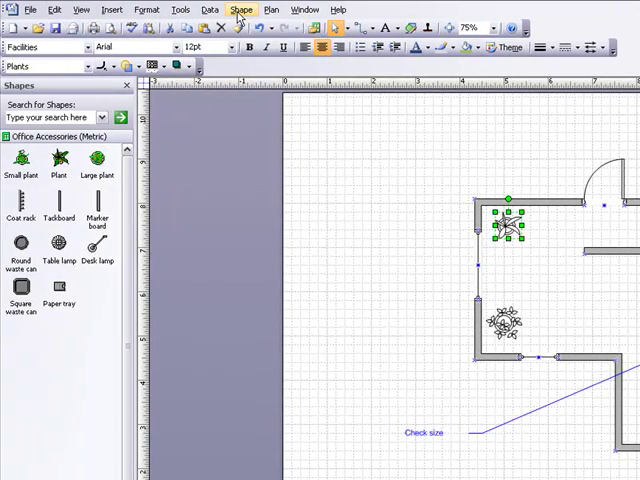
click(241, 9)
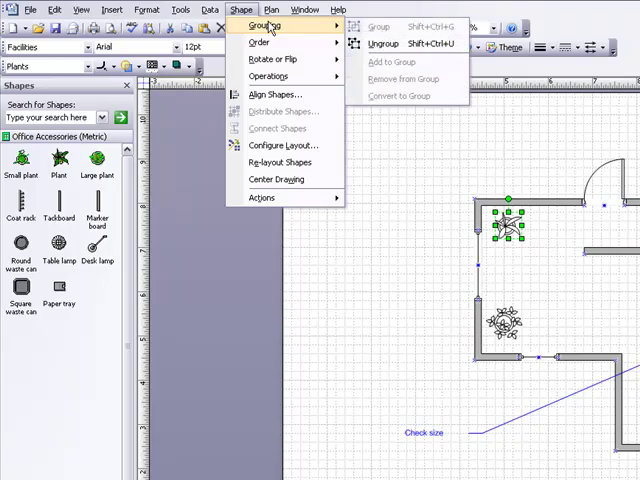
click(382, 43)
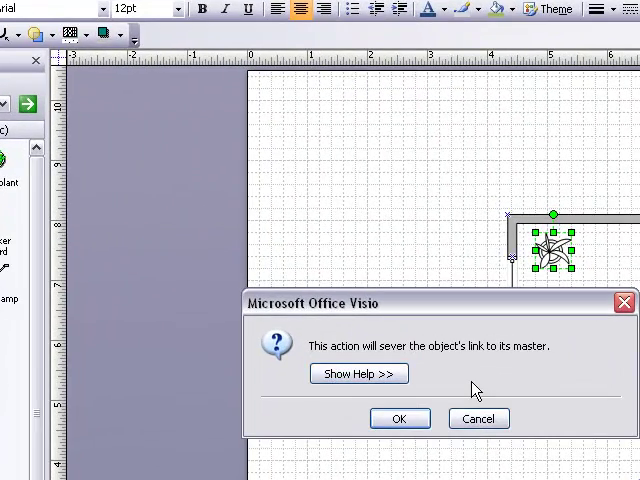
click(399, 417)
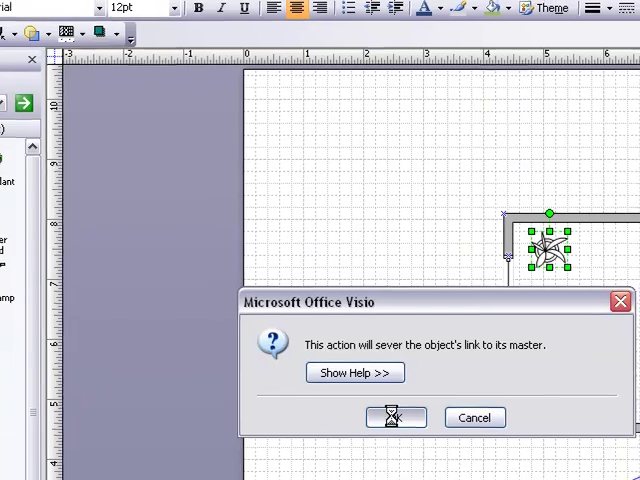
click(395, 417)
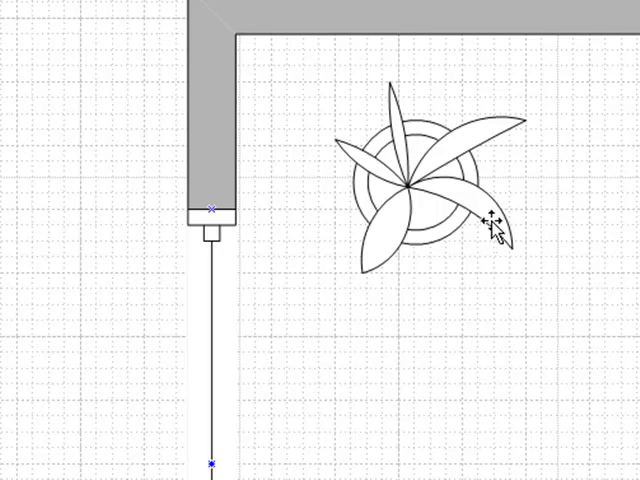
- Recolour the plant's leaves and pot, then deselect the parts
click(430, 185)
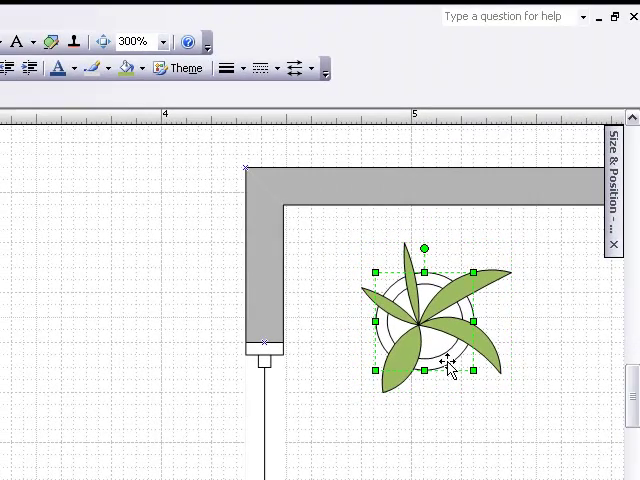
click(126, 67)
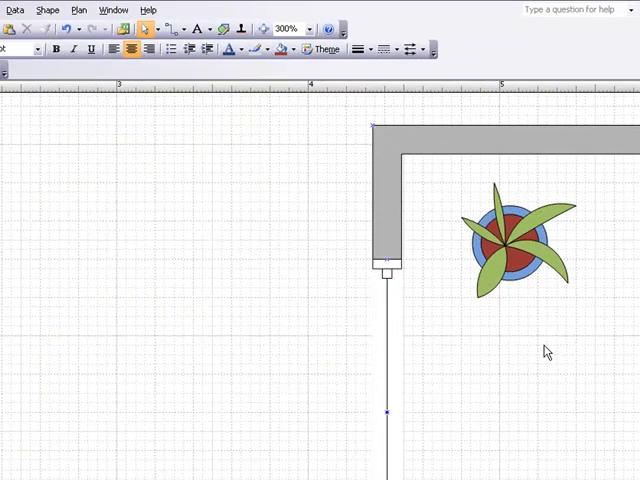
click(517, 245)
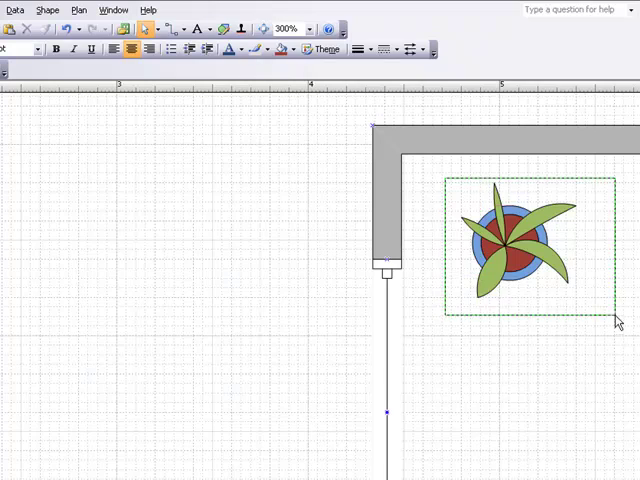
- Select the recoloured leaves, pot and rim and group them into one shape
click(518, 245)
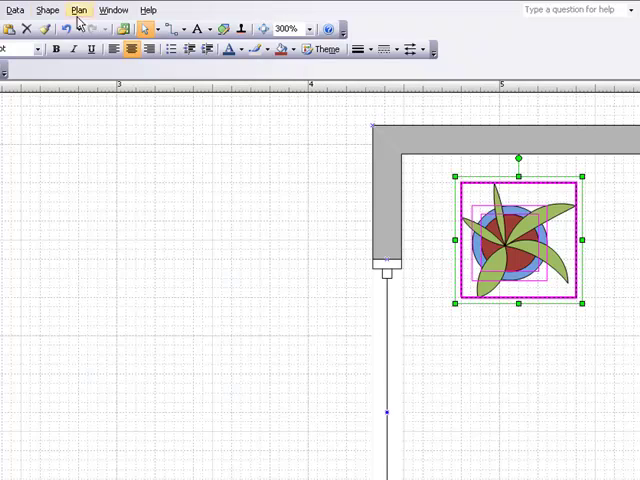
click(98, 10)
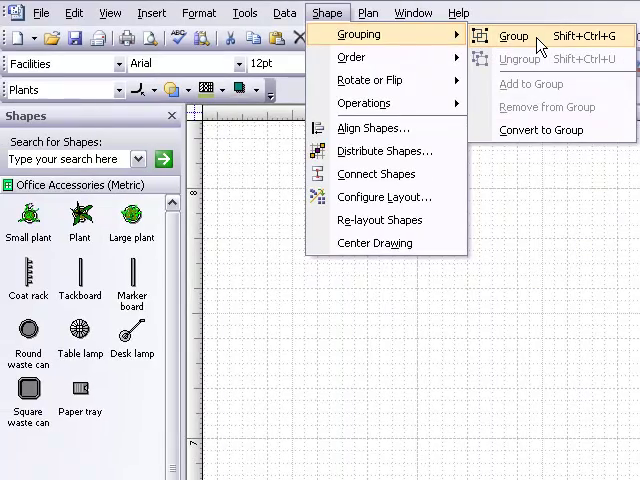
click(513, 36)
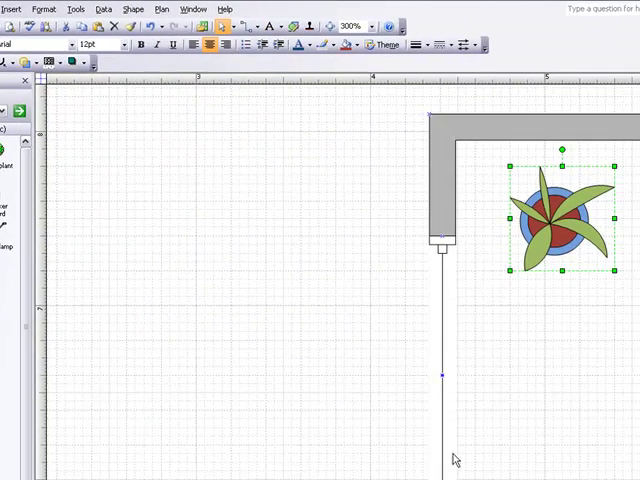